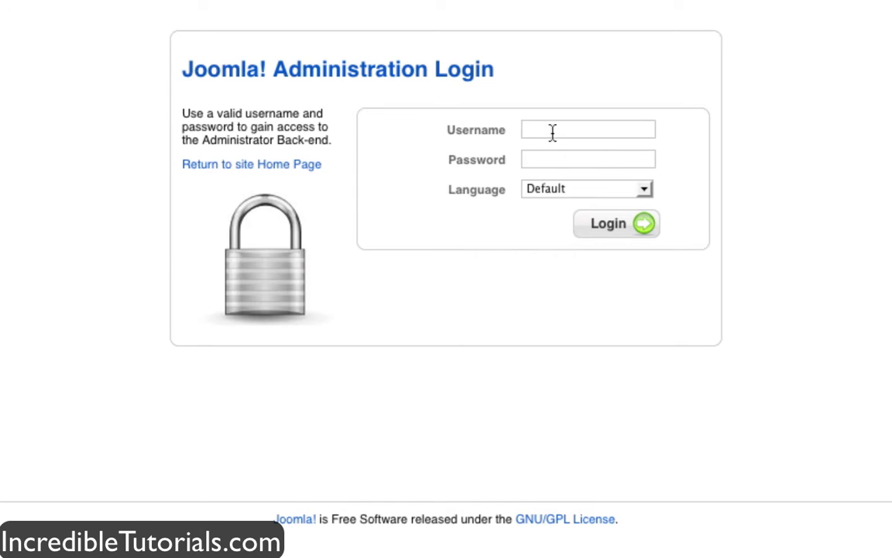
# Log in to the administrator back-end with the admin username and password
pyautogui.write('admin')
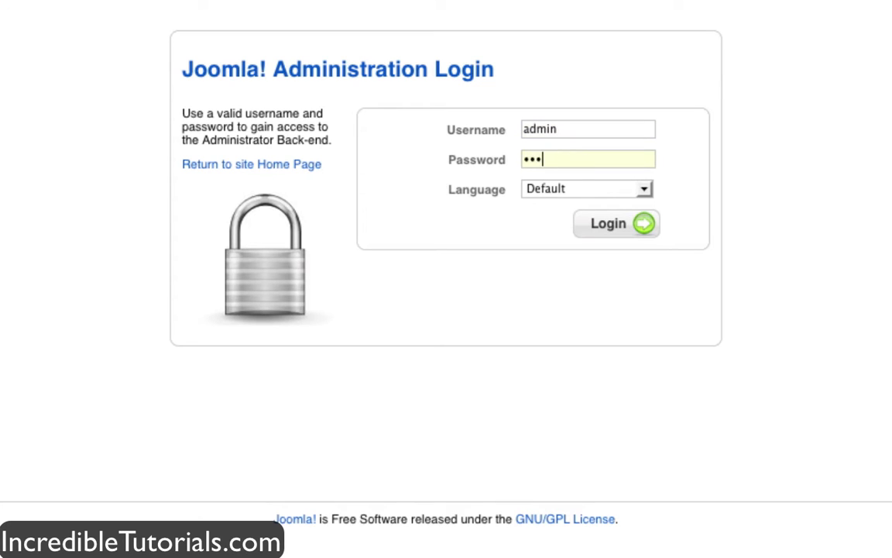
pyautogui.write('password')
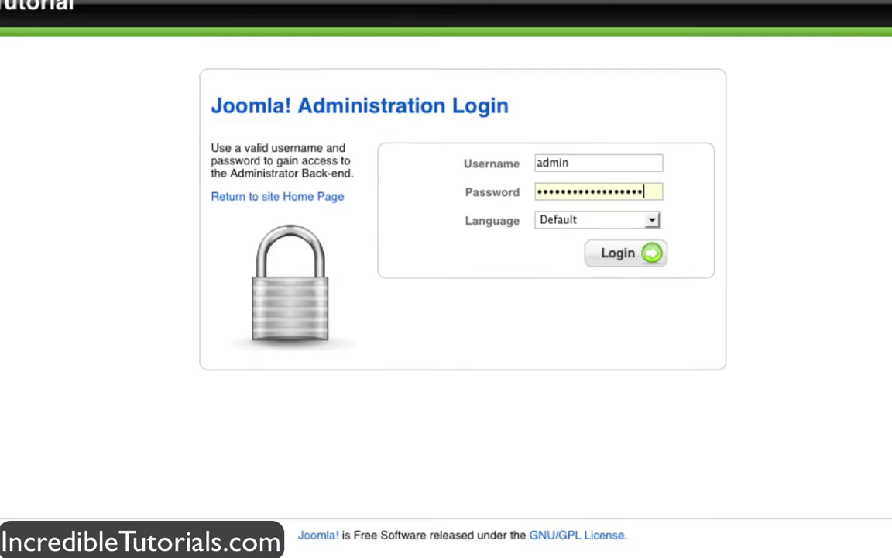
pyautogui.click(625, 252)
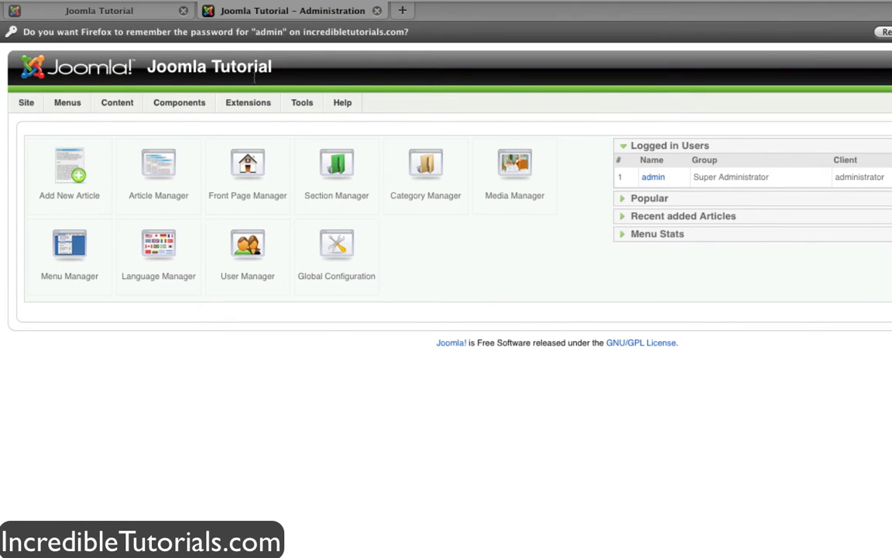
# Reach the Module Manager from the Extensions menu, listing Main Menu and Links
pyautogui.click(248, 102)
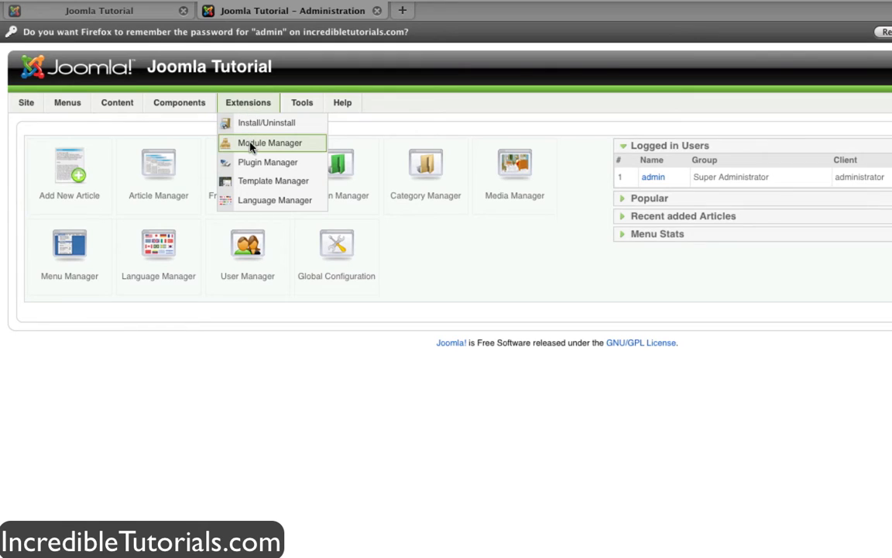
pyautogui.click(269, 143)
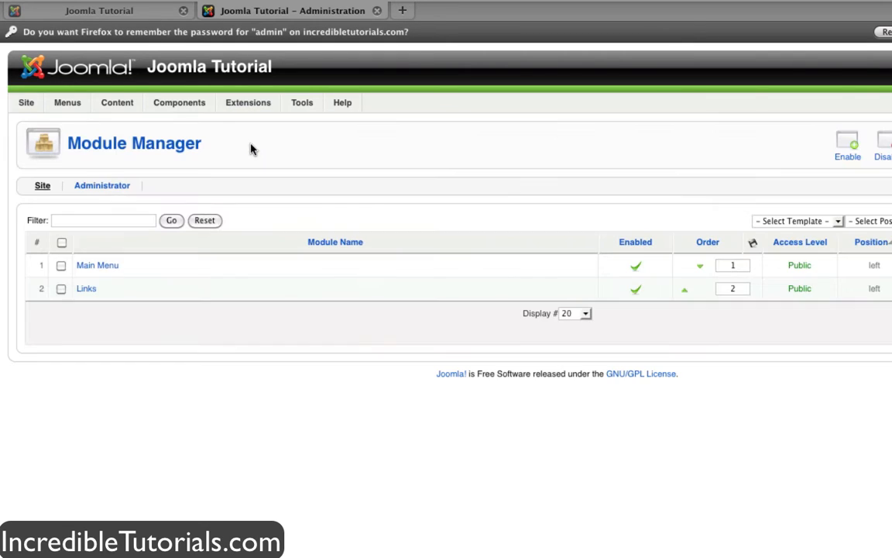
pyautogui.moveTo(260, 152)
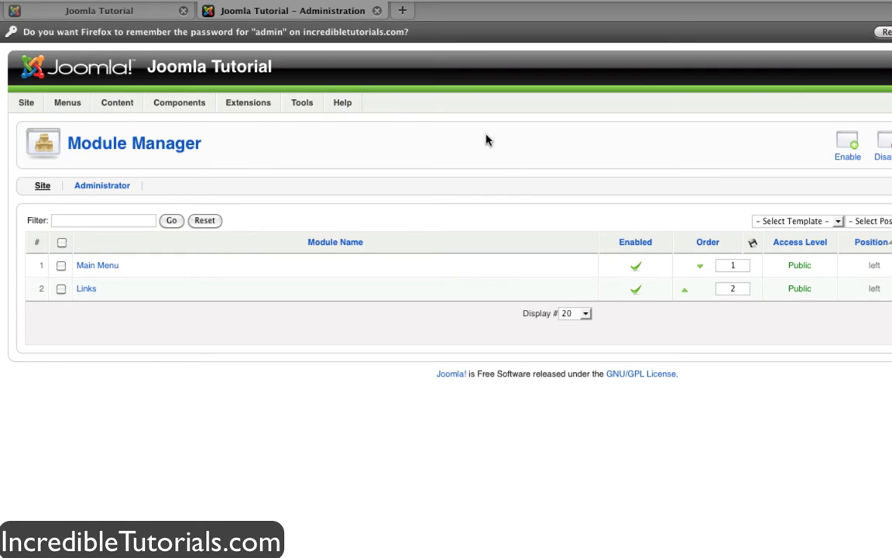
pyautogui.click(179, 102)
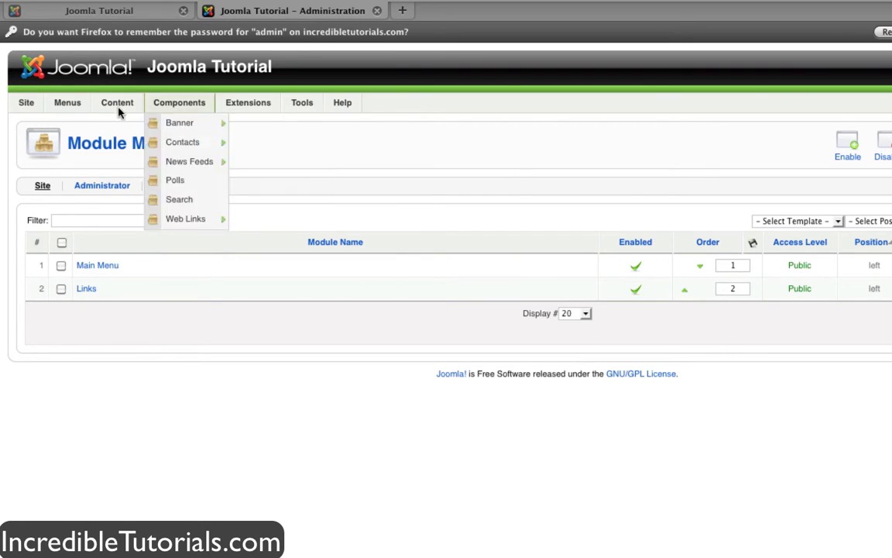
pyautogui.click(67, 102)
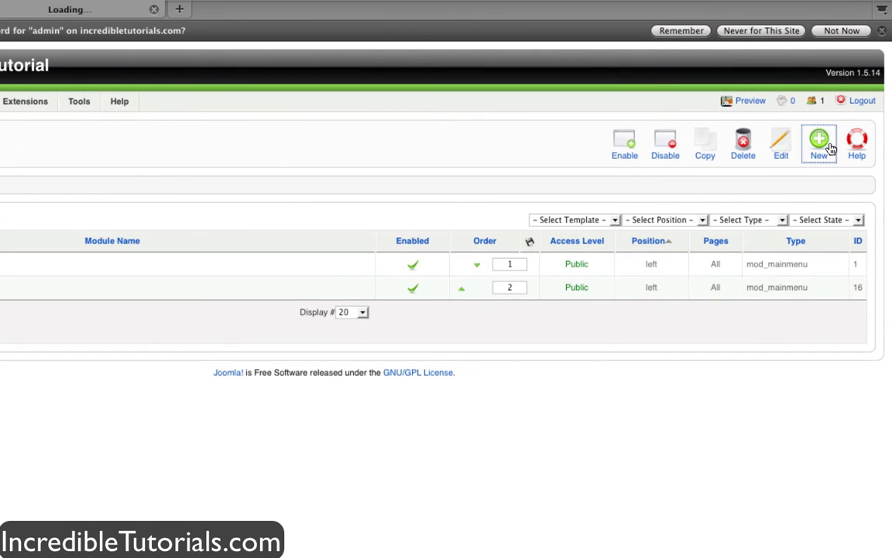
# Create a new module of type Login and reach its edit page
pyautogui.click(819, 141)
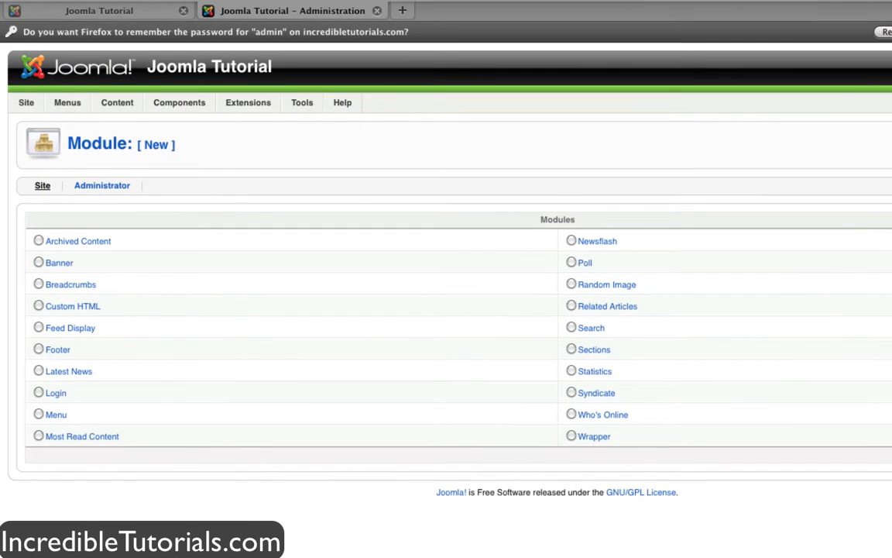
pyautogui.moveTo(804, 161)
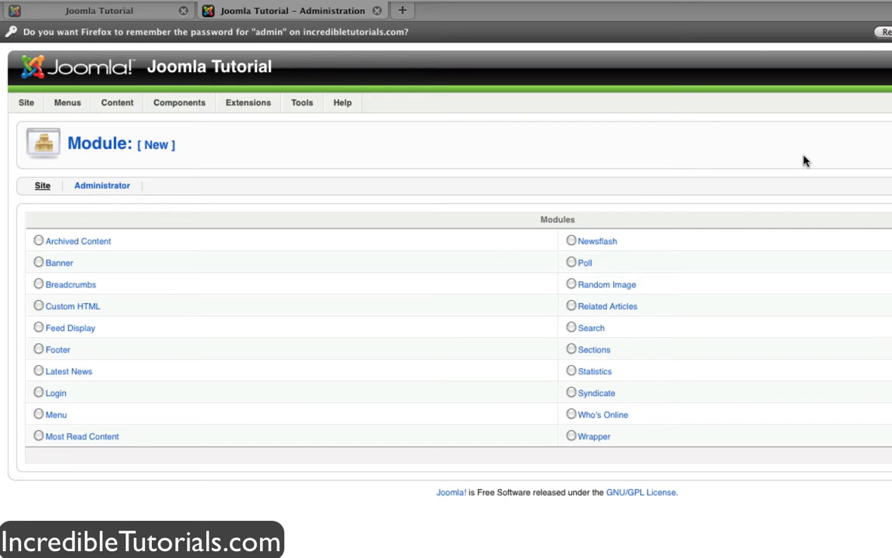
pyautogui.moveTo(812, 160)
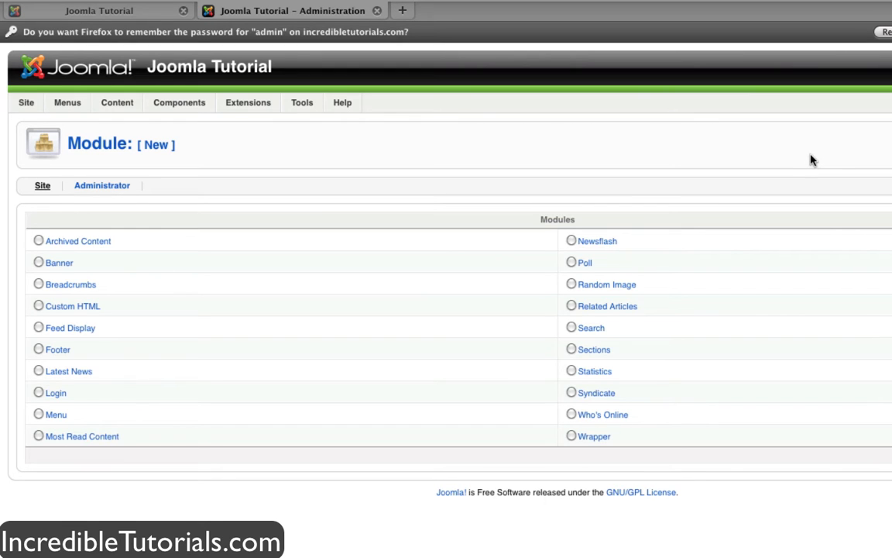
pyautogui.moveTo(56, 393)
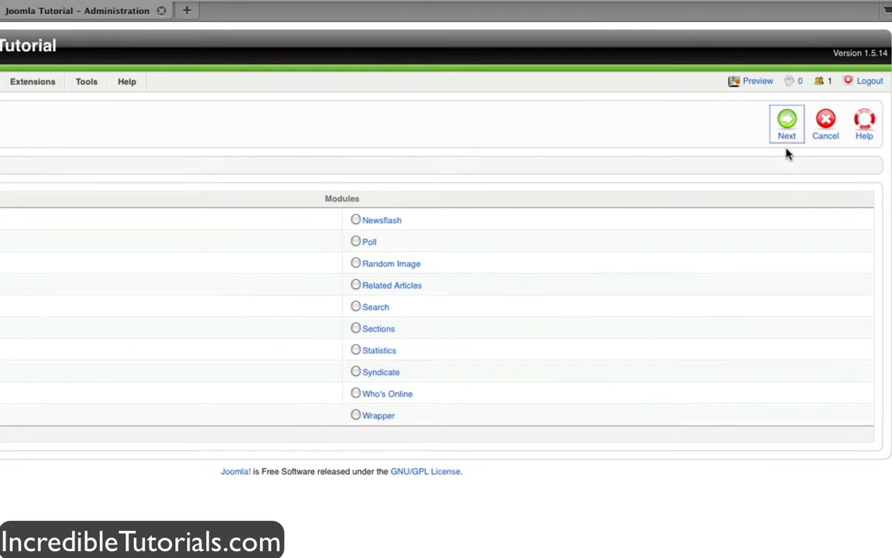
pyautogui.click(788, 120)
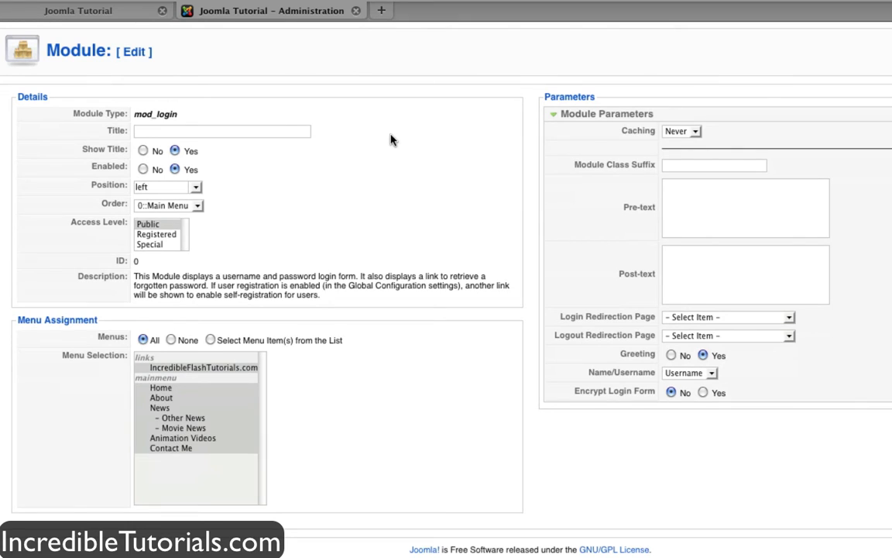
pyautogui.moveTo(279, 125)
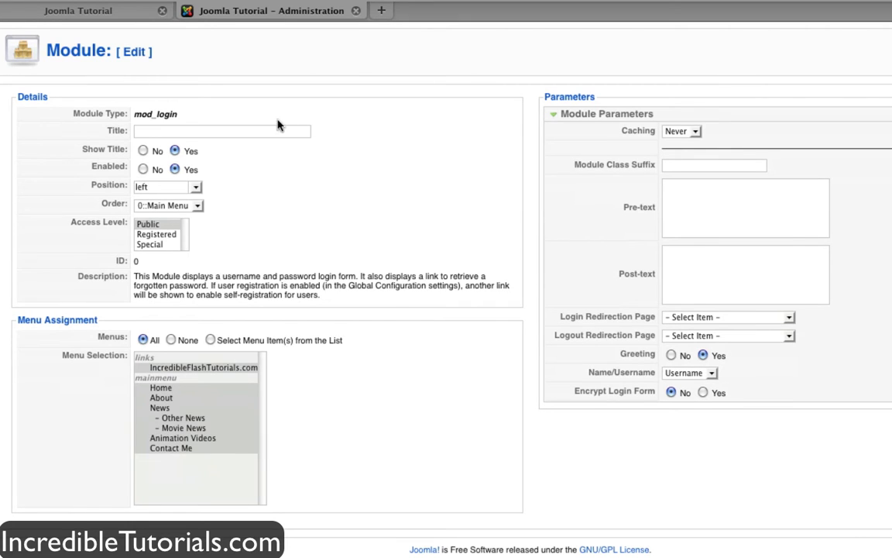
# Enter 'Login' as the new module's title
pyautogui.click(221, 131)
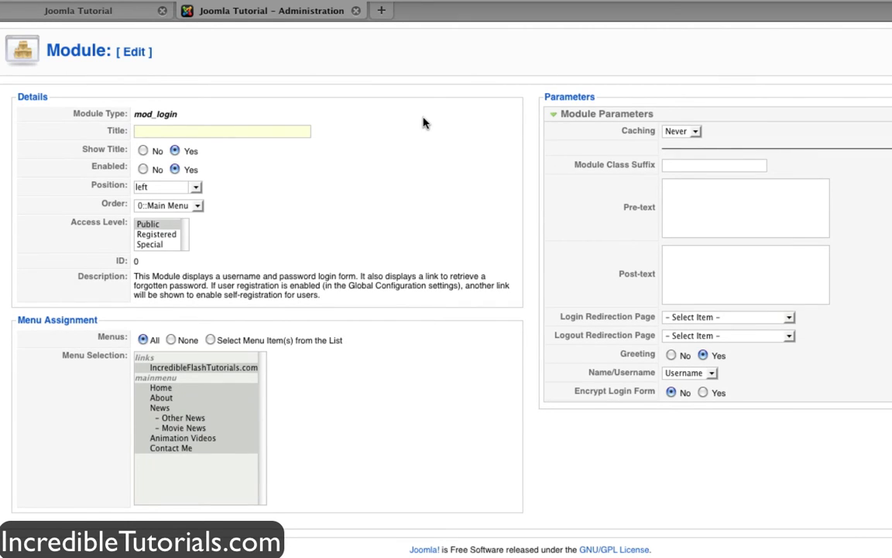
pyautogui.write('Login')
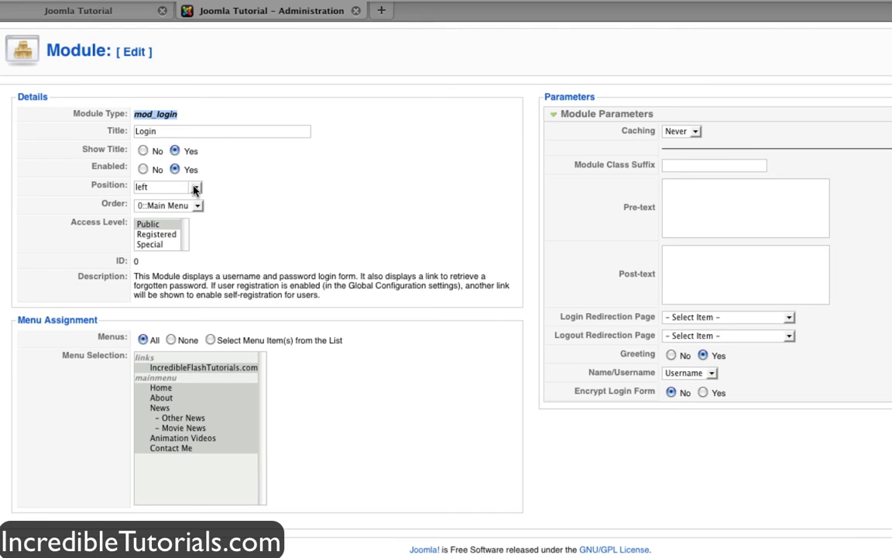
pyautogui.moveTo(278, 197)
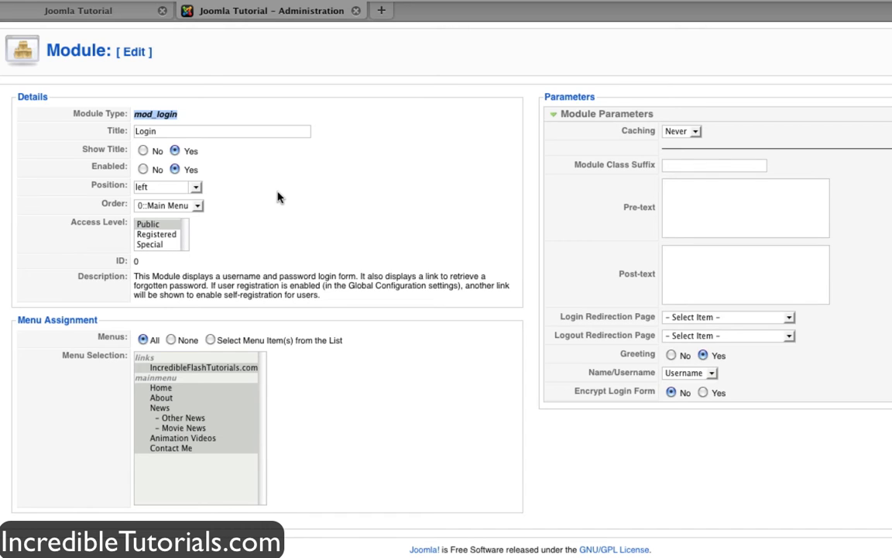
pyautogui.moveTo(276, 209)
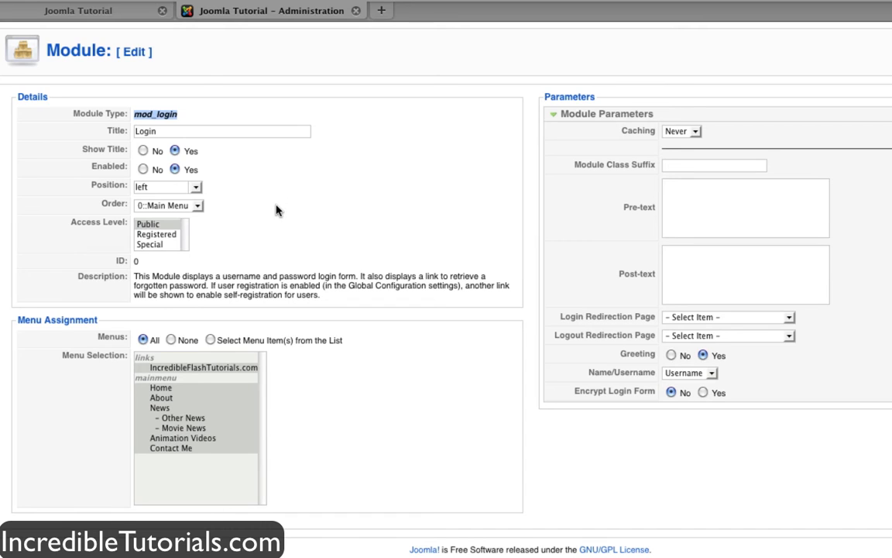
pyautogui.moveTo(272, 217)
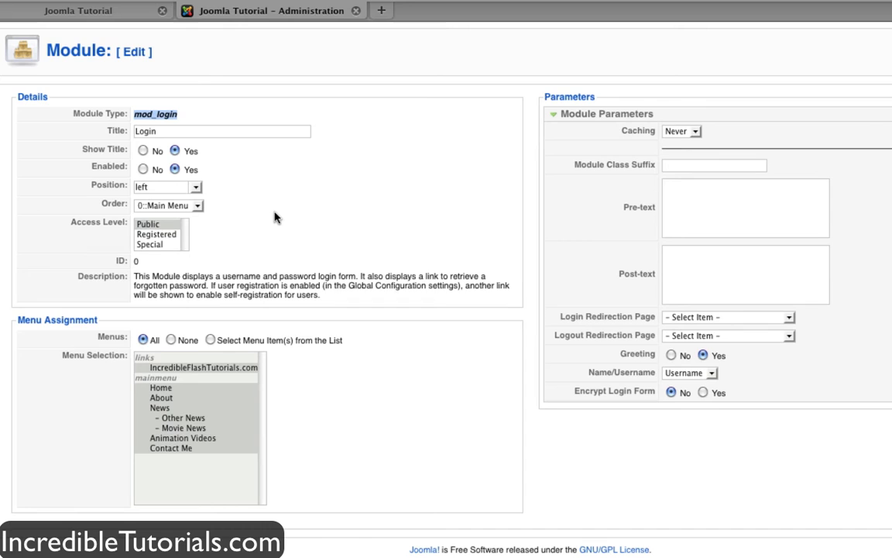
pyautogui.moveTo(196, 188)
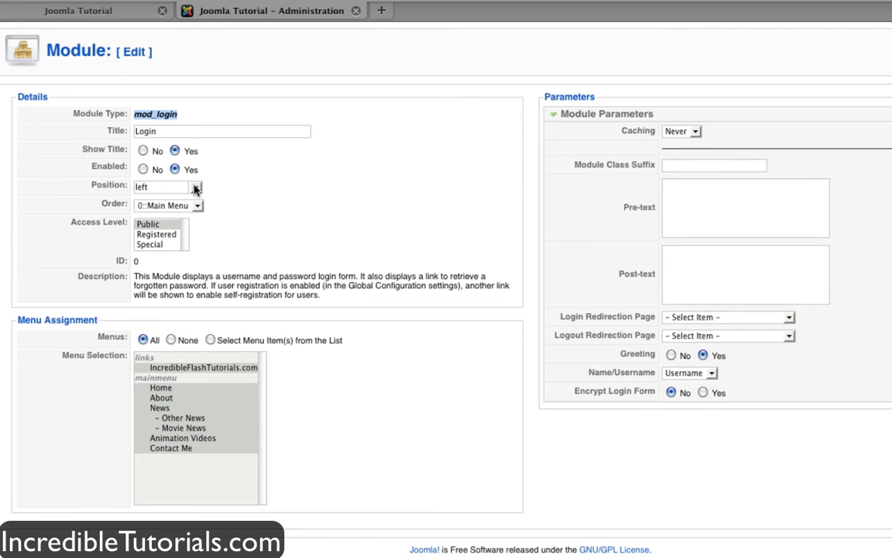
pyautogui.click(196, 186)
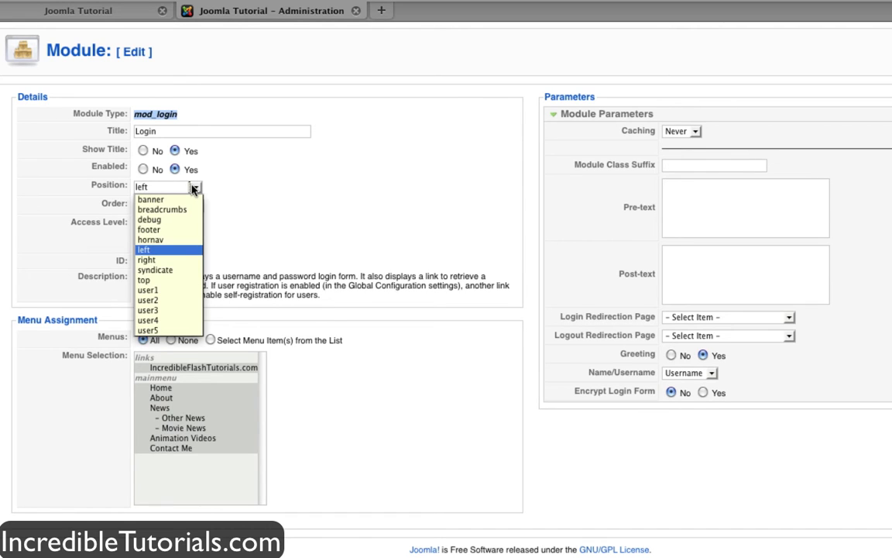
pyautogui.moveTo(223, 190)
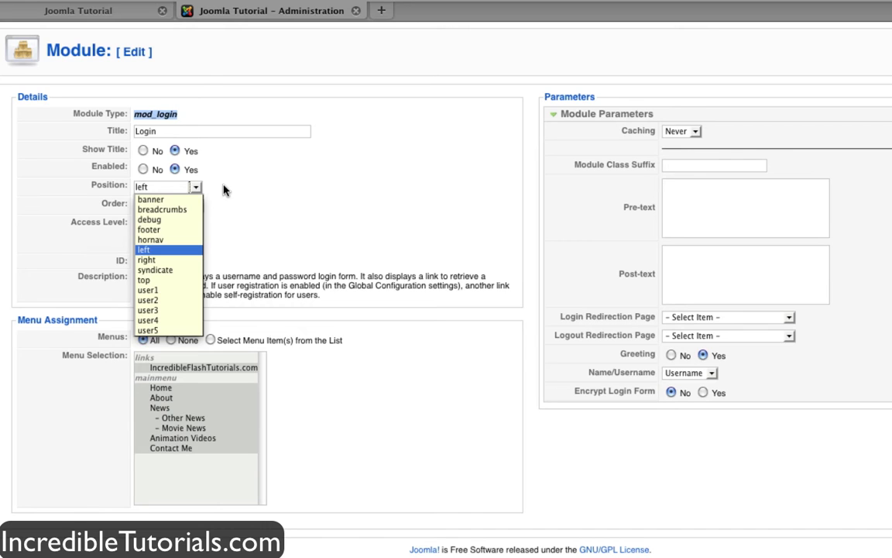
pyautogui.click(146, 249)
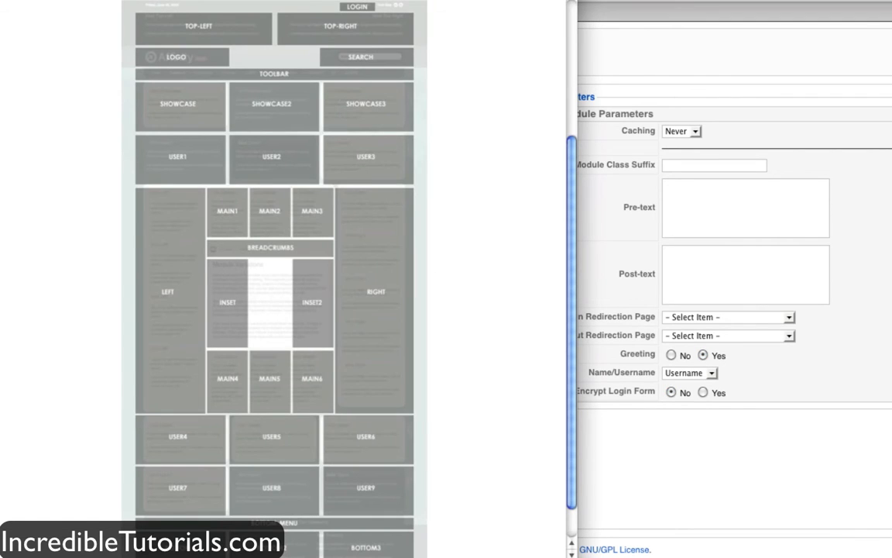
pyautogui.moveTo(514, 159)
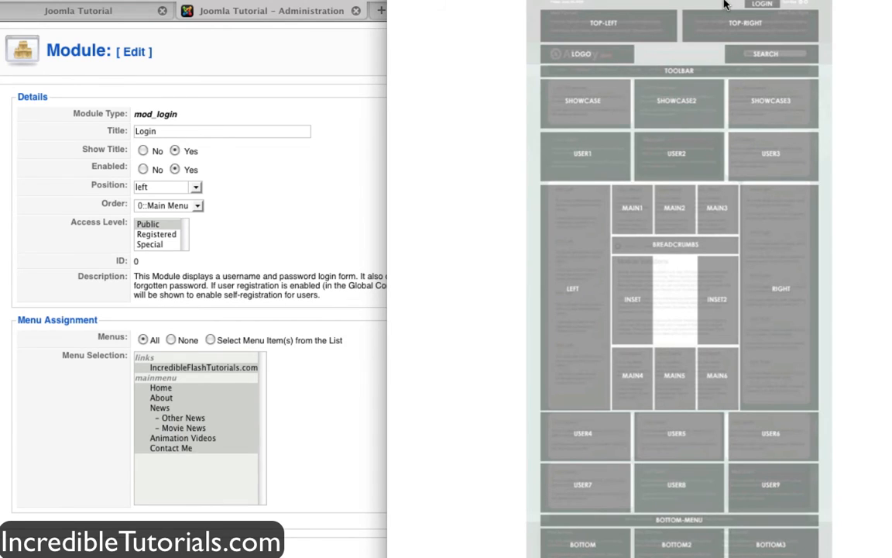
pyautogui.moveTo(803, 73)
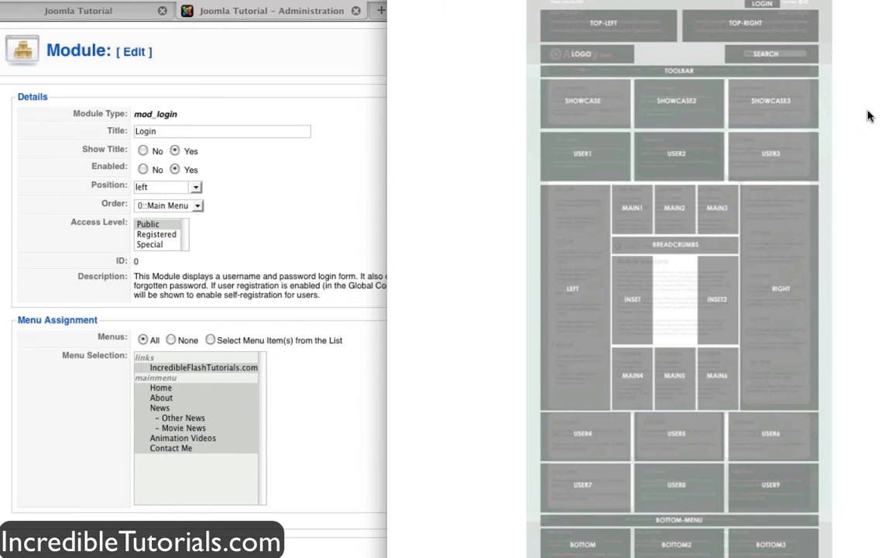
pyautogui.moveTo(589, 165)
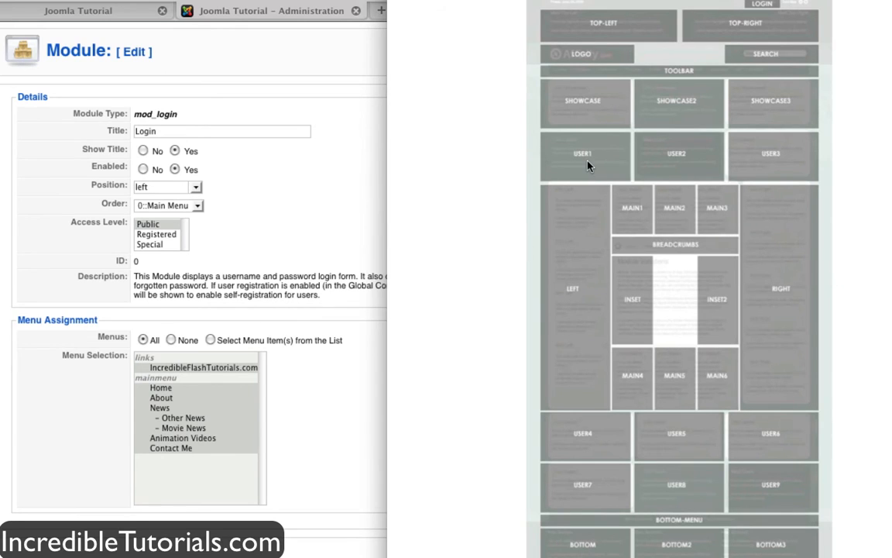
pyautogui.moveTo(582, 173)
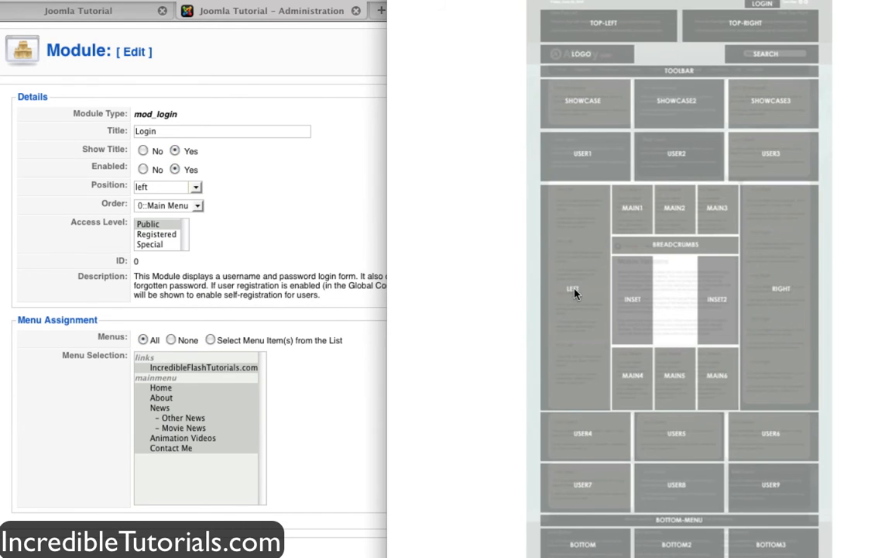
pyautogui.moveTo(170, 192)
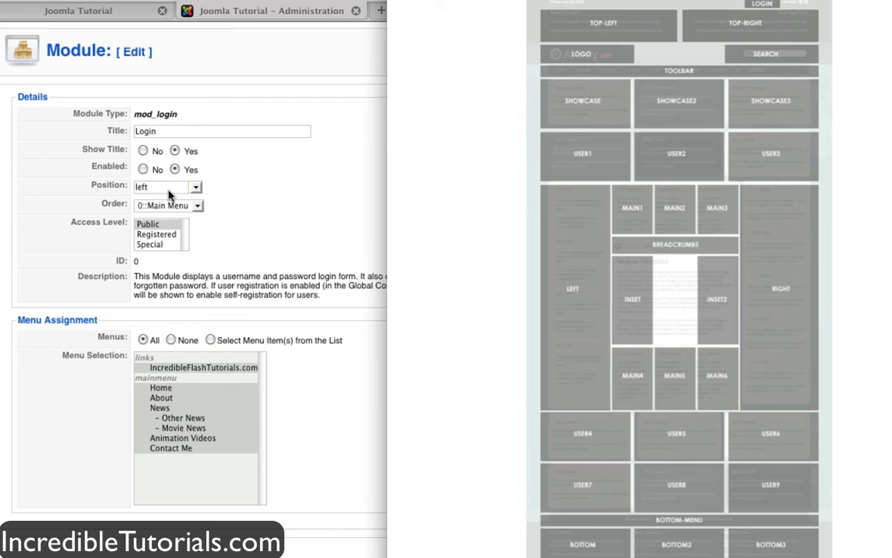
pyautogui.moveTo(431, 230)
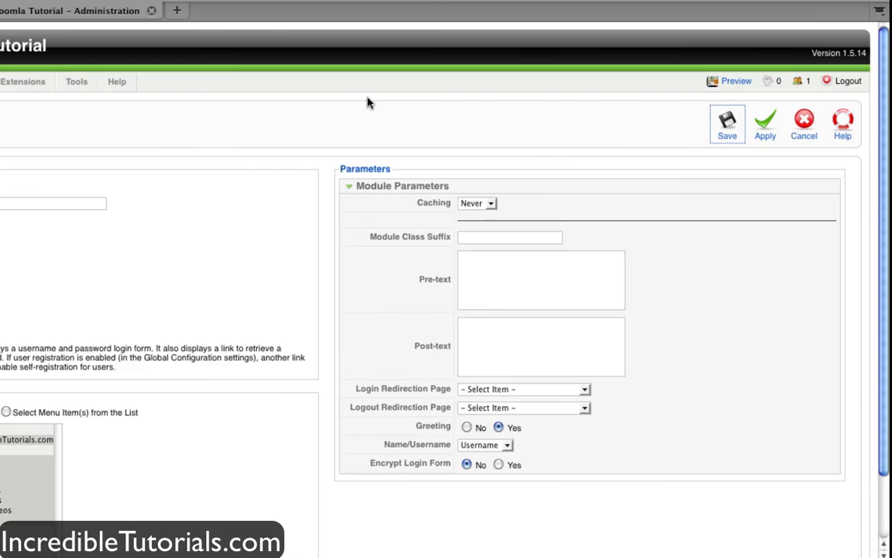
# Save the Login module and save the new order placing Login before Links
pyautogui.click(729, 120)
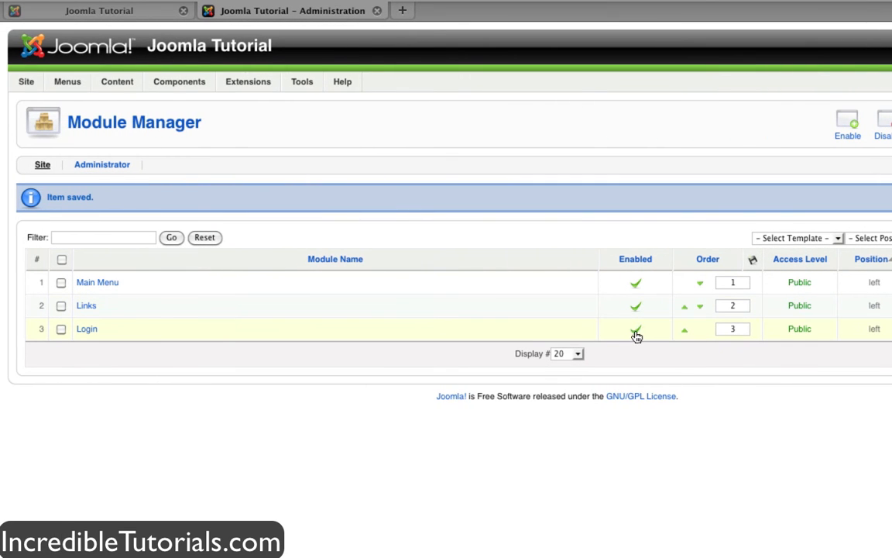
pyautogui.moveTo(637, 334)
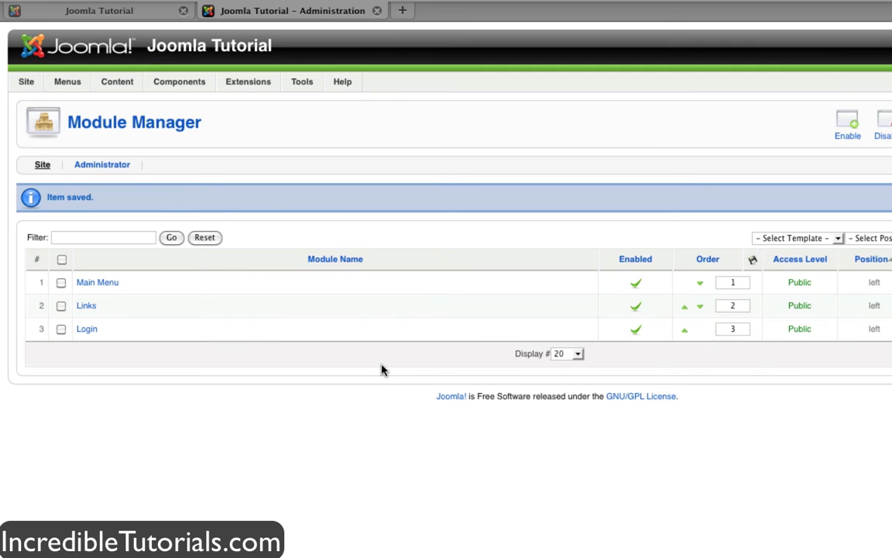
pyautogui.moveTo(419, 317)
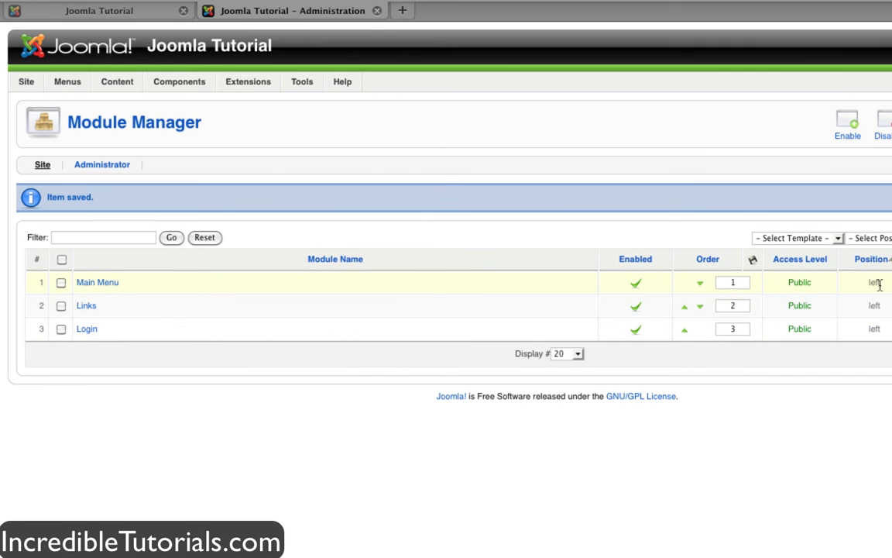
pyautogui.moveTo(881, 316)
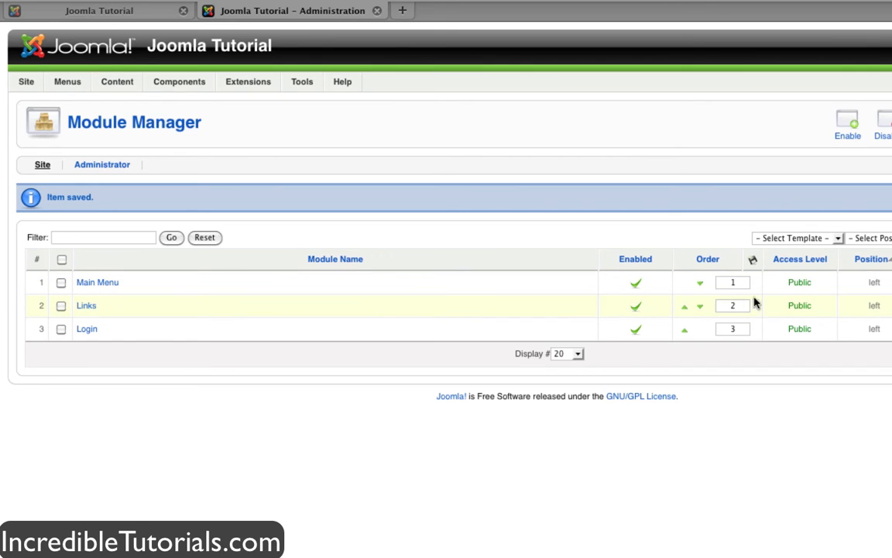
pyautogui.moveTo(121, 299)
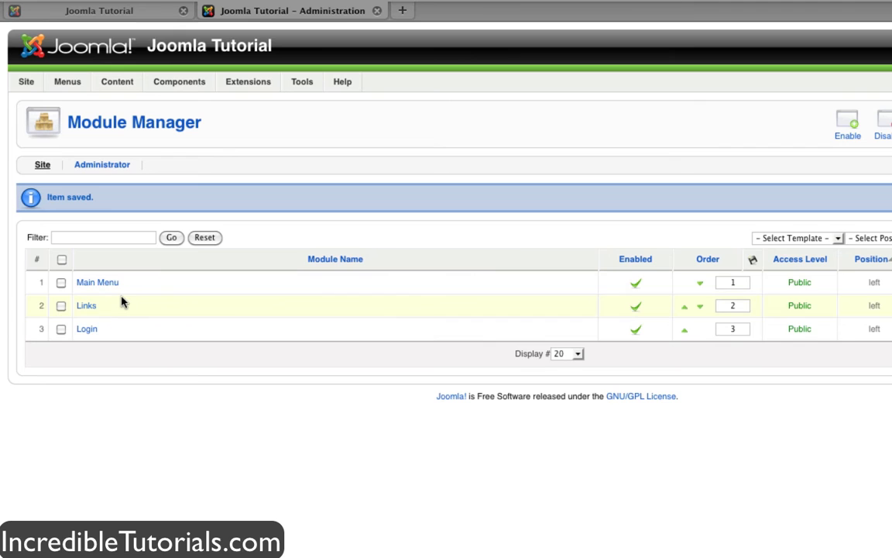
pyautogui.moveTo(111, 310)
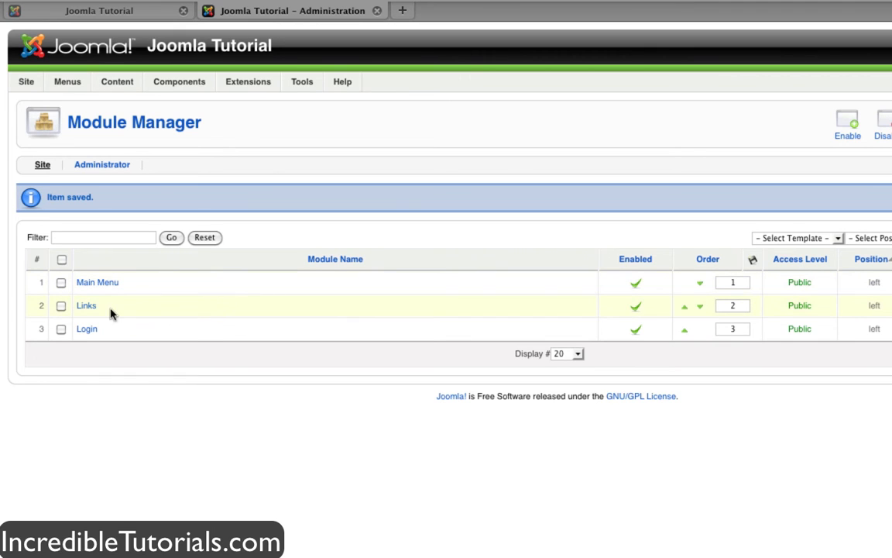
pyautogui.moveTo(83, 338)
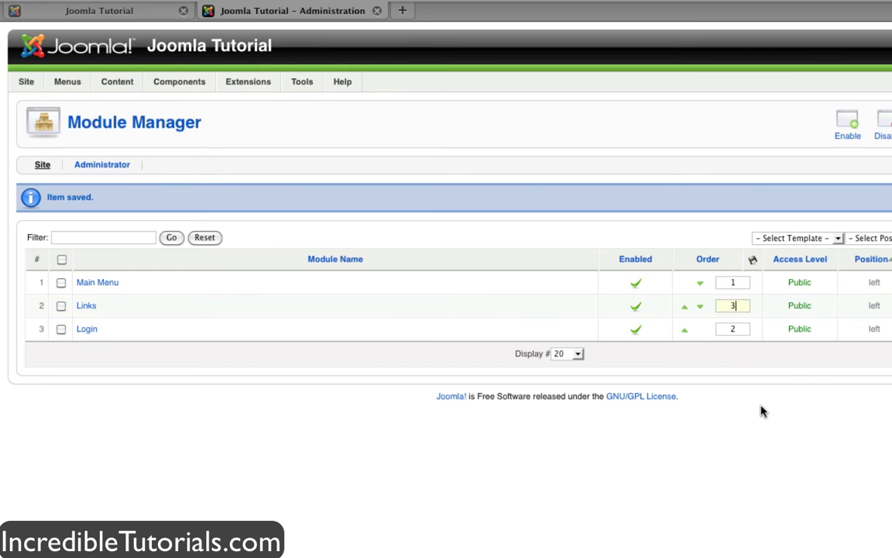
pyautogui.click(752, 259)
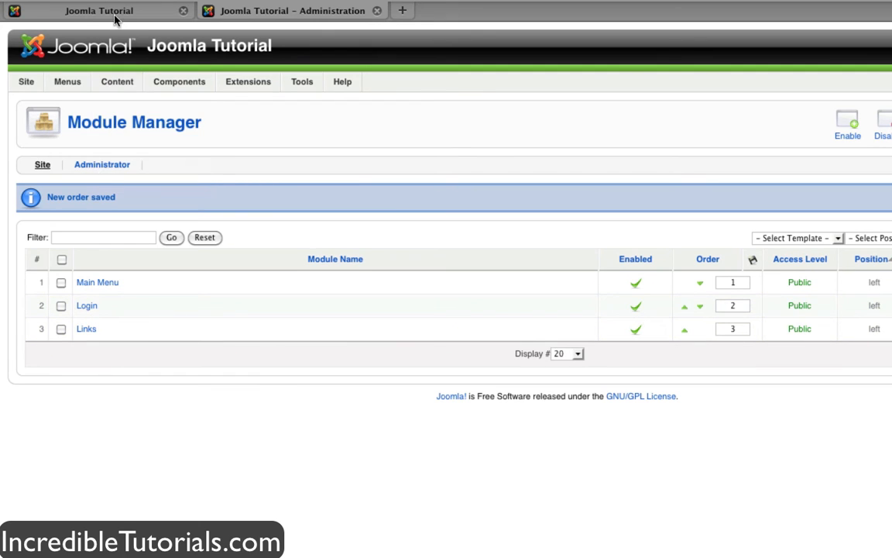
# Check on the live site's About and News pages that the Login form appears, then return to administration
pyautogui.click(99, 11)
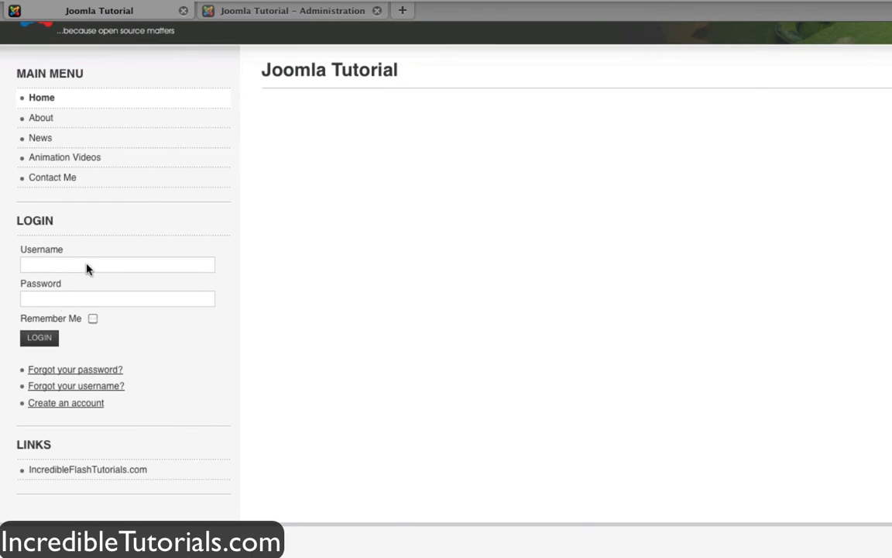
pyautogui.moveTo(259, 231)
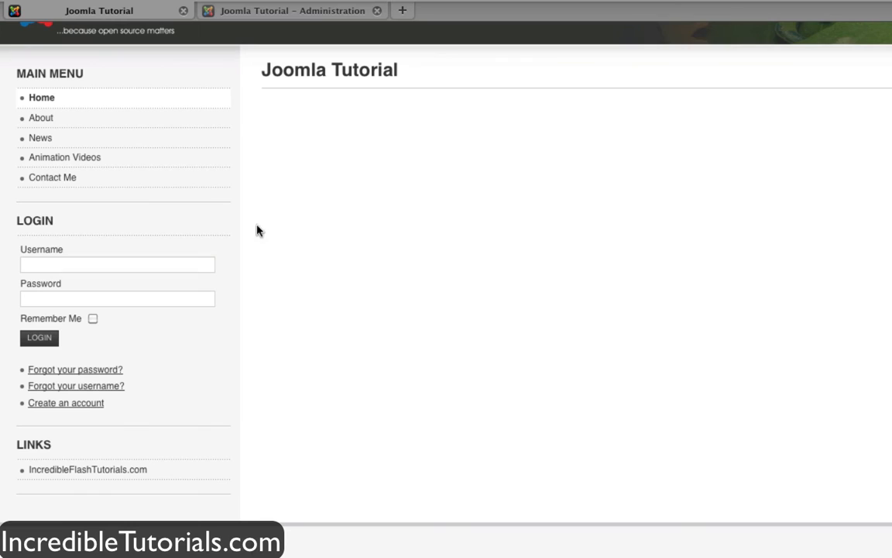
pyautogui.moveTo(151, 280)
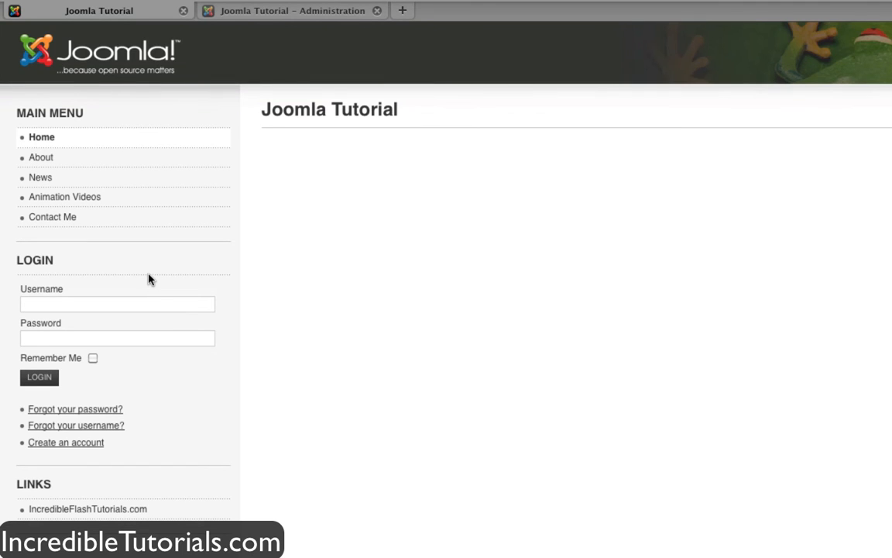
pyautogui.moveTo(49, 172)
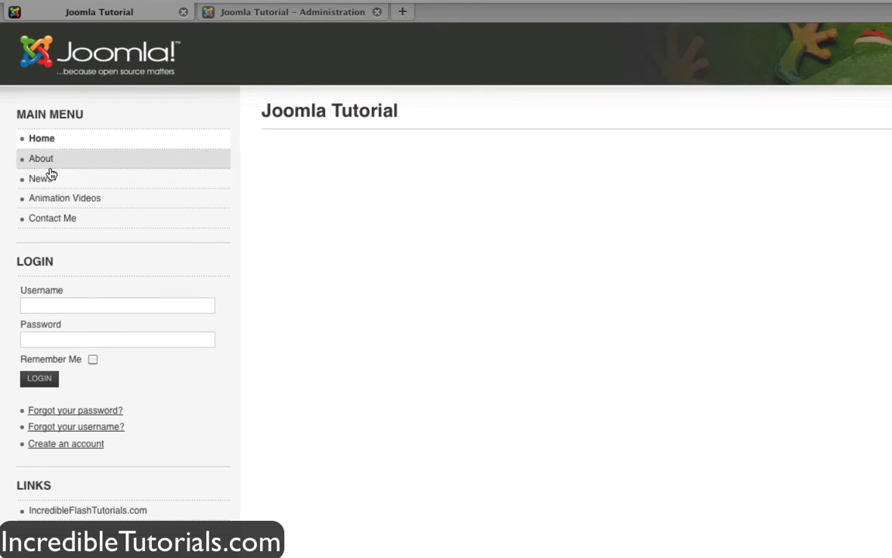
pyautogui.click(40, 158)
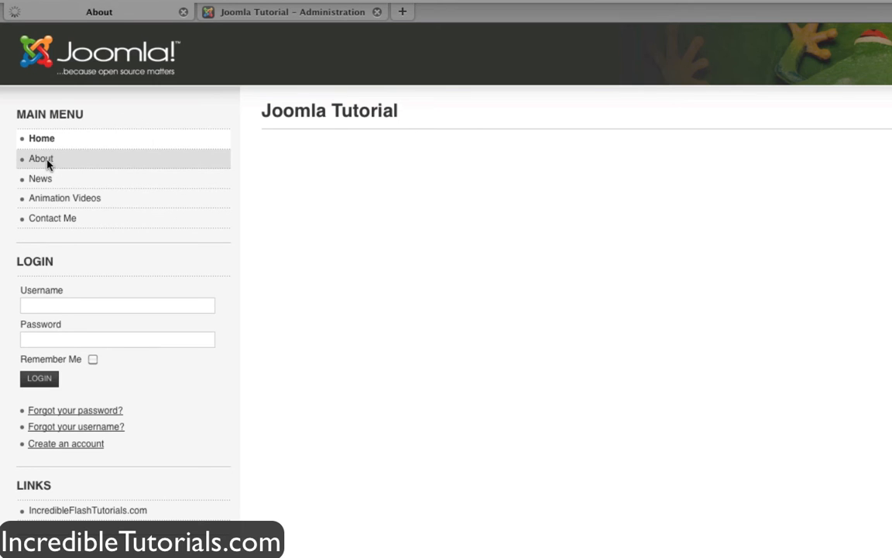
pyautogui.click(41, 158)
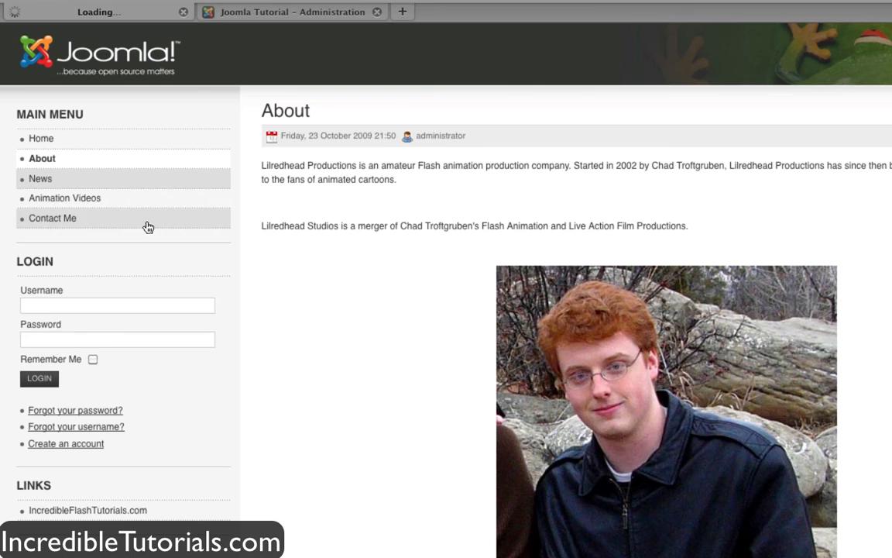
pyautogui.click(116, 305)
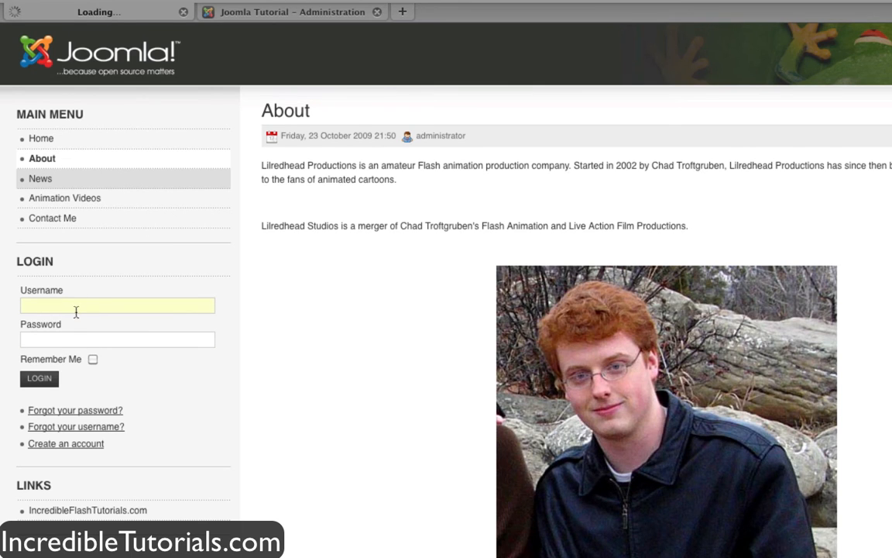
pyautogui.click(40, 178)
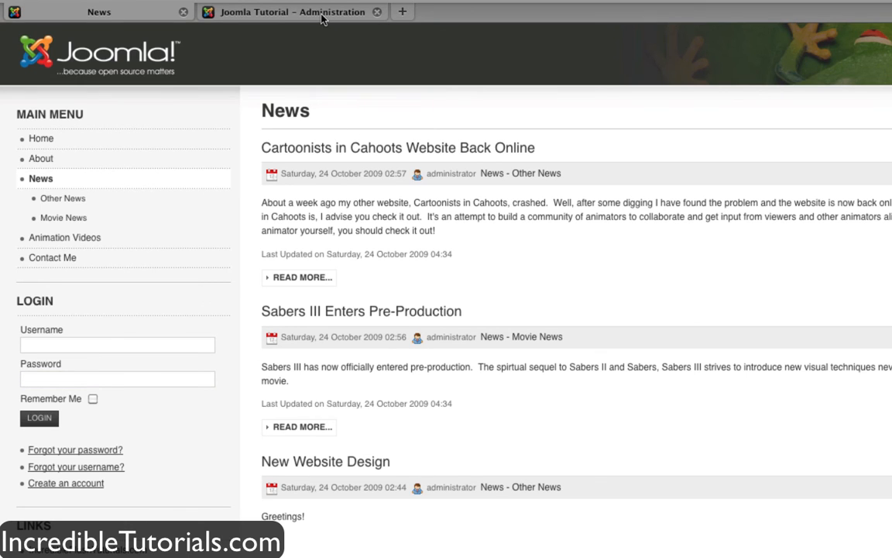
pyautogui.click(293, 11)
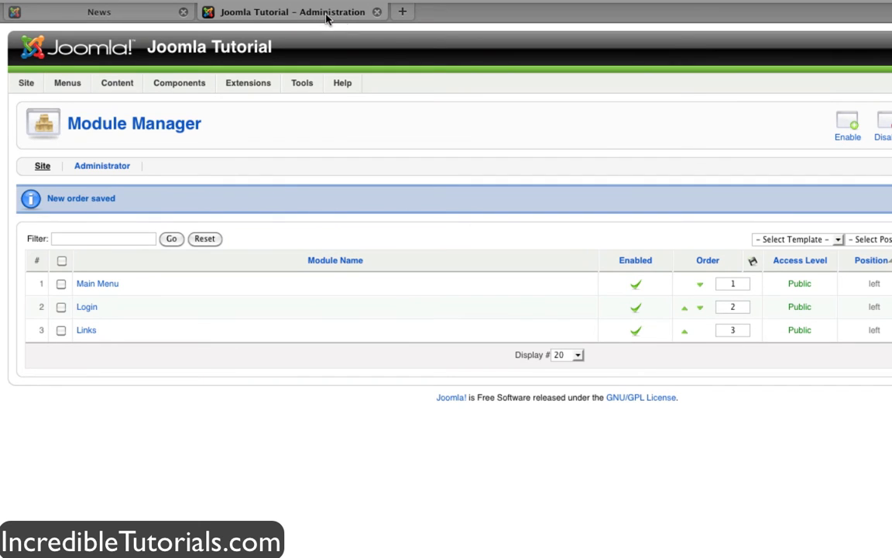
# Reopen the Login module for editing and glance at the live News page
pyautogui.click(86, 306)
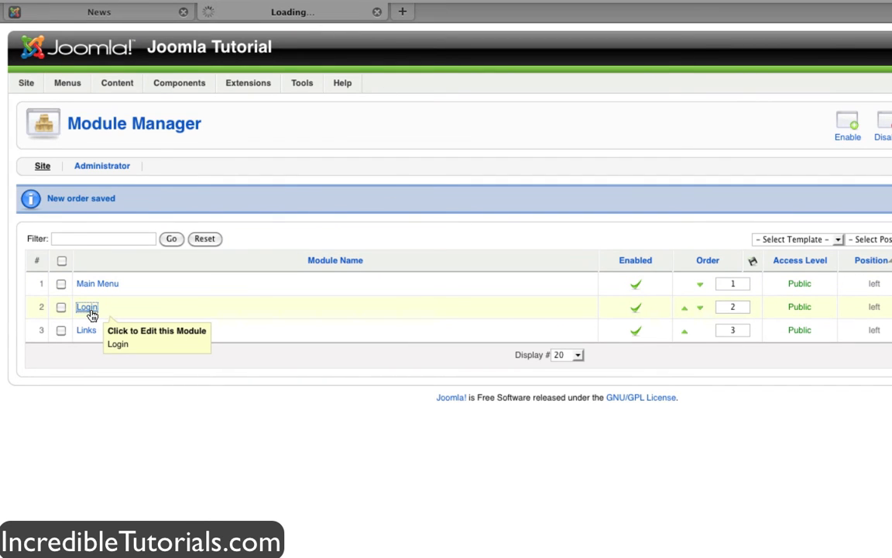
pyautogui.click(82, 305)
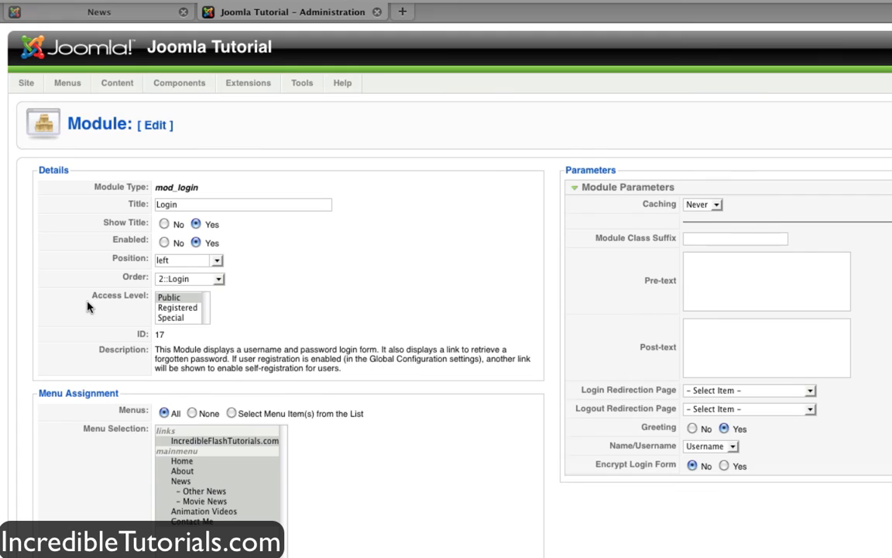
pyautogui.scroll(-3)
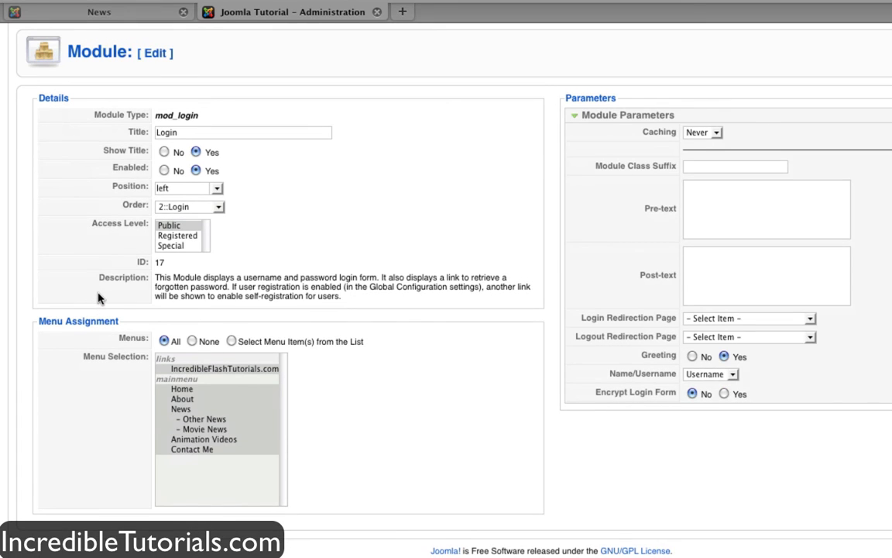
pyautogui.moveTo(68, 351)
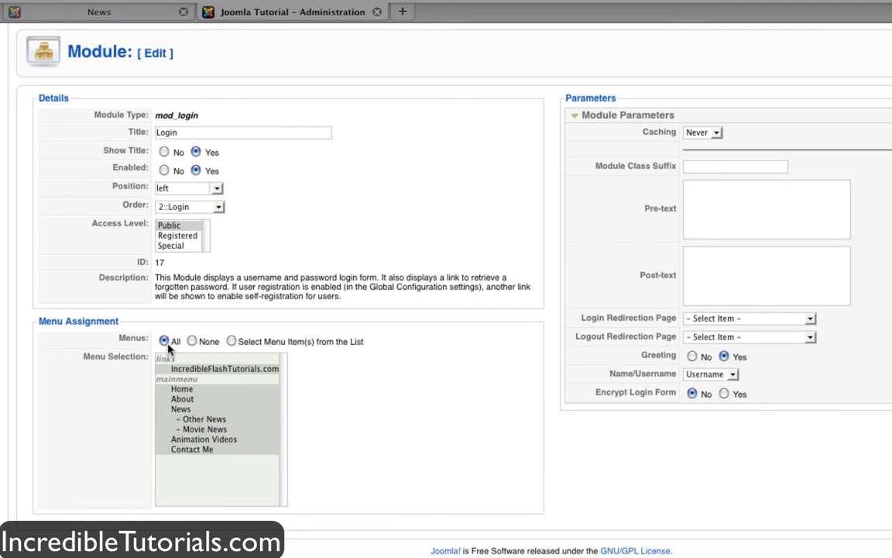
pyautogui.click(100, 12)
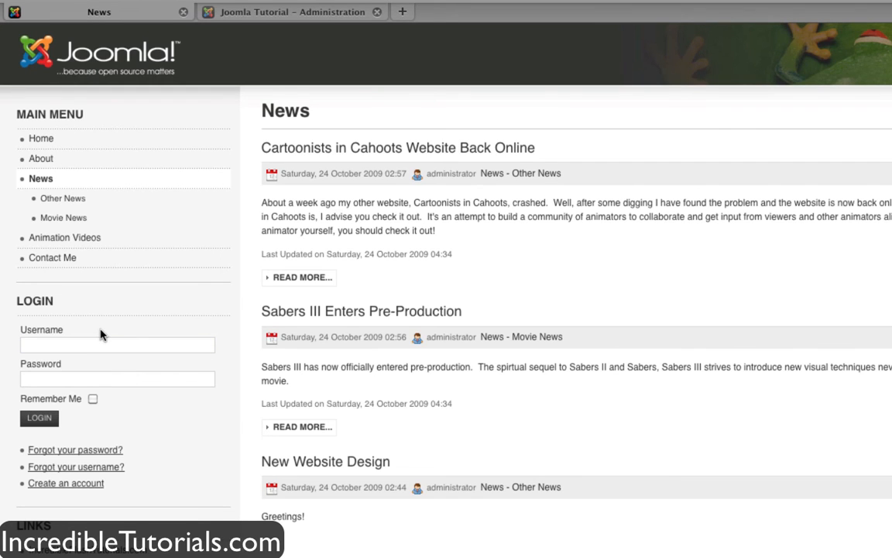
pyautogui.click(292, 12)
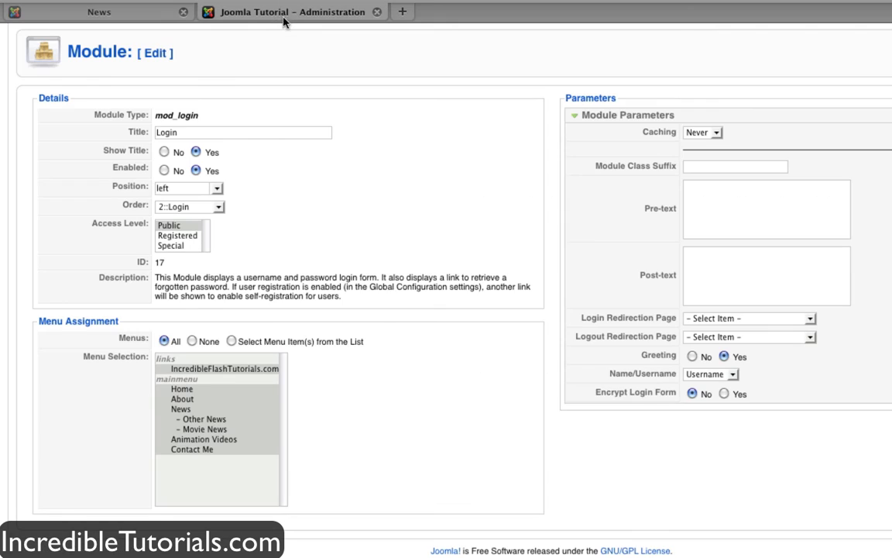
pyautogui.moveTo(355, 364)
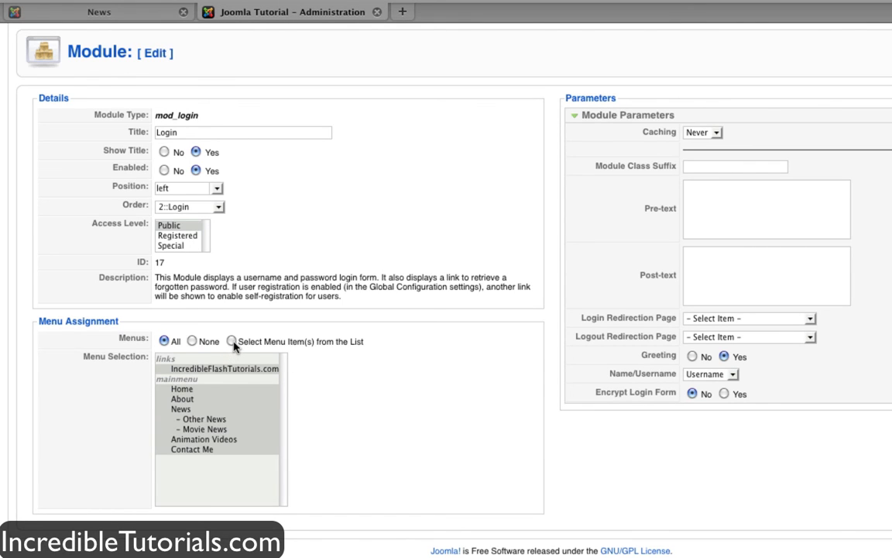
# Switch Menu Assignment to selected menu items and choose Home only
pyautogui.click(230, 341)
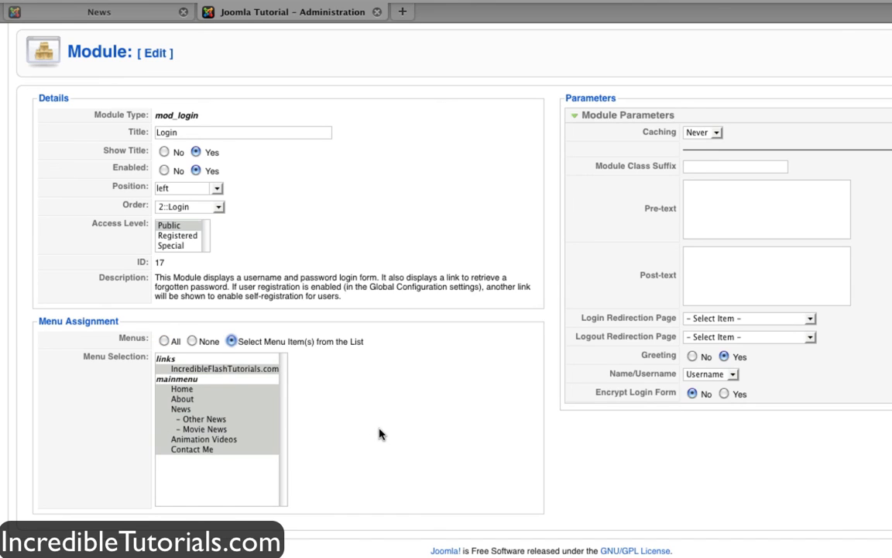
pyautogui.moveTo(180, 390)
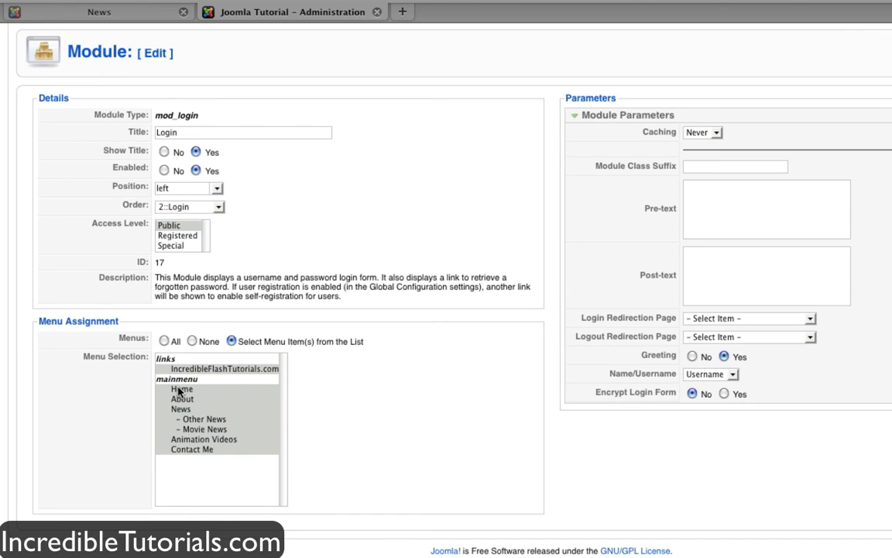
pyautogui.click(182, 389)
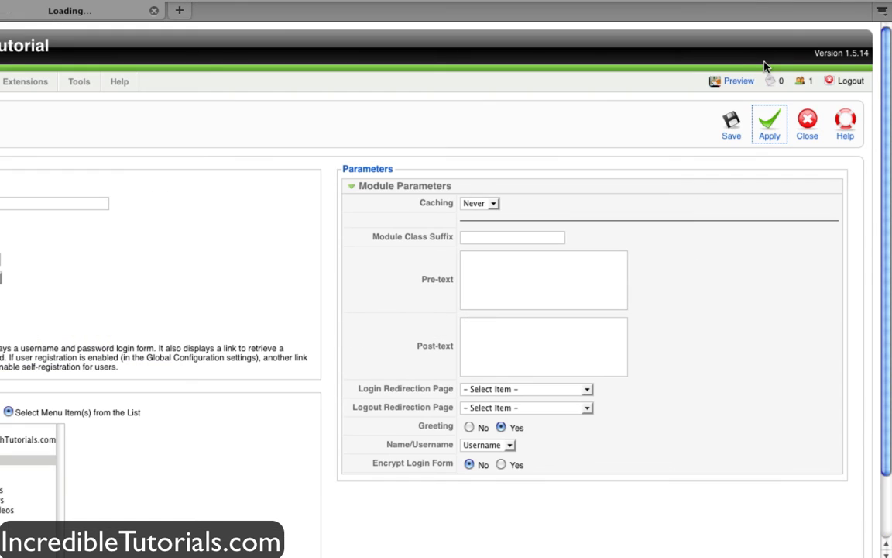
# Apply the Home-only assignment and verify the login shows on Home but not About
pyautogui.click(770, 120)
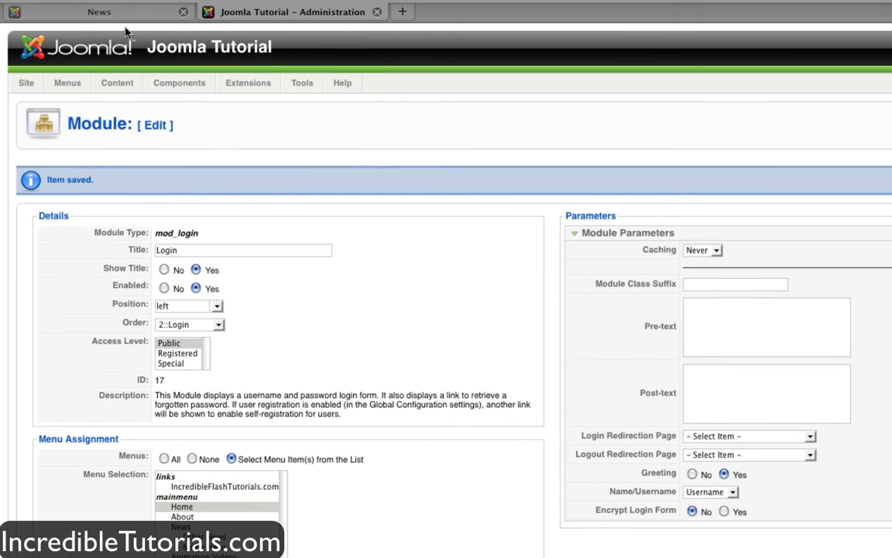
pyautogui.click(98, 12)
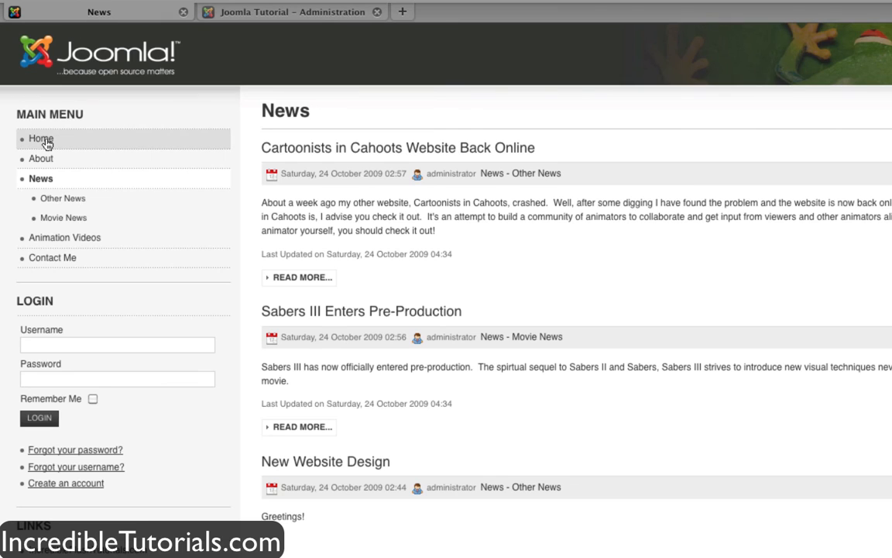
pyautogui.click(41, 138)
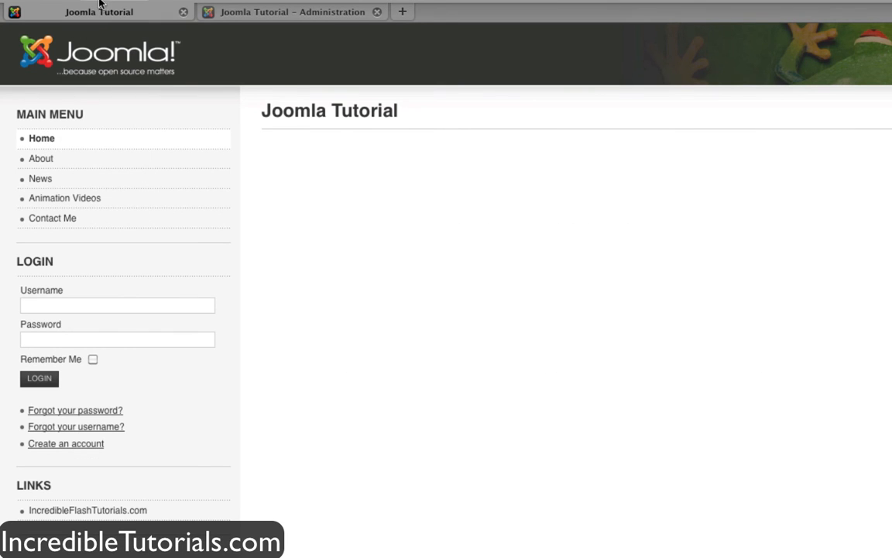
pyautogui.click(42, 158)
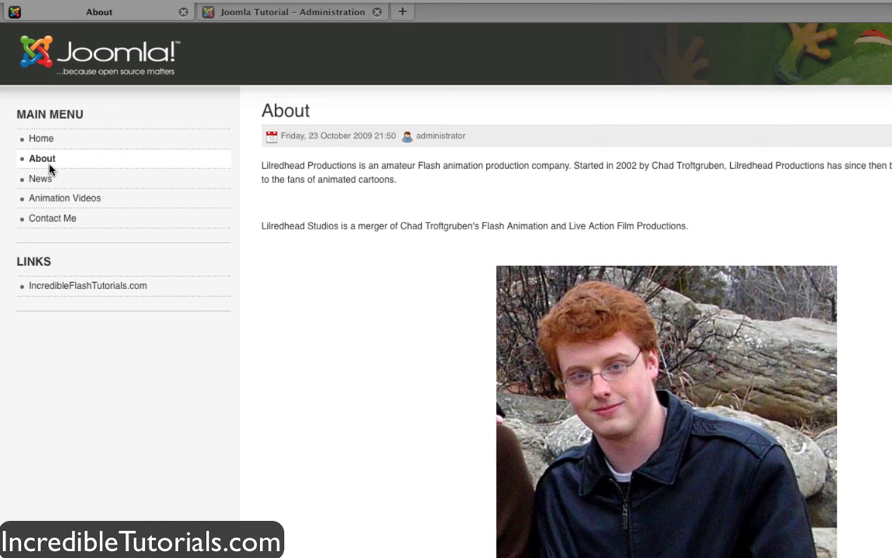
pyautogui.click(41, 138)
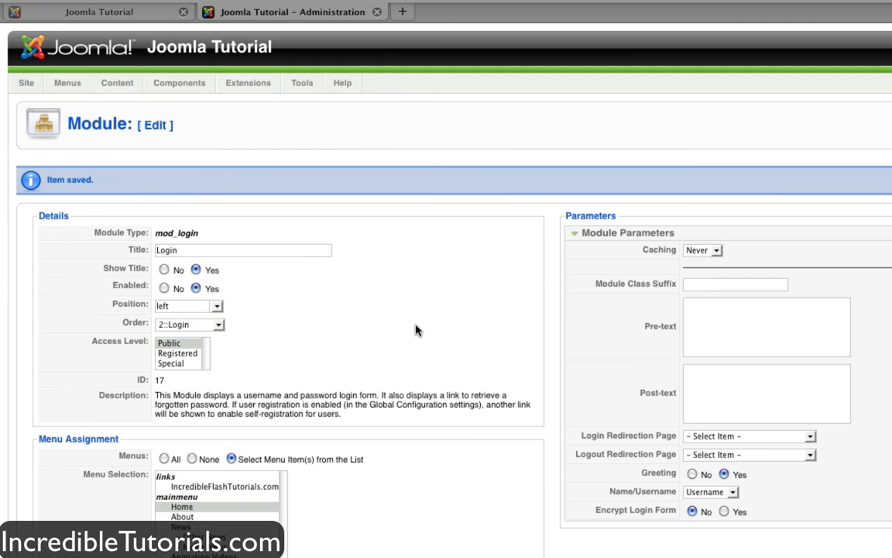
# Change the module's position from left to banner
pyautogui.scroll(-3)
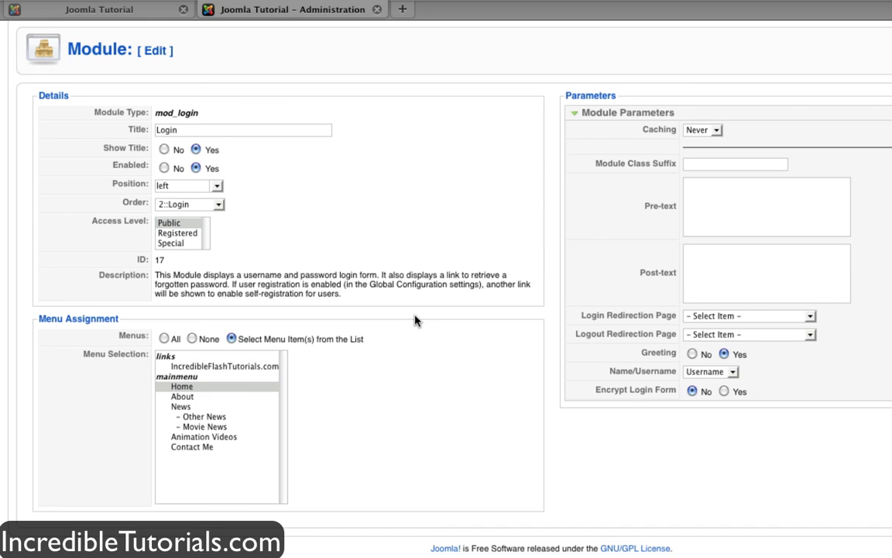
pyautogui.moveTo(243, 223)
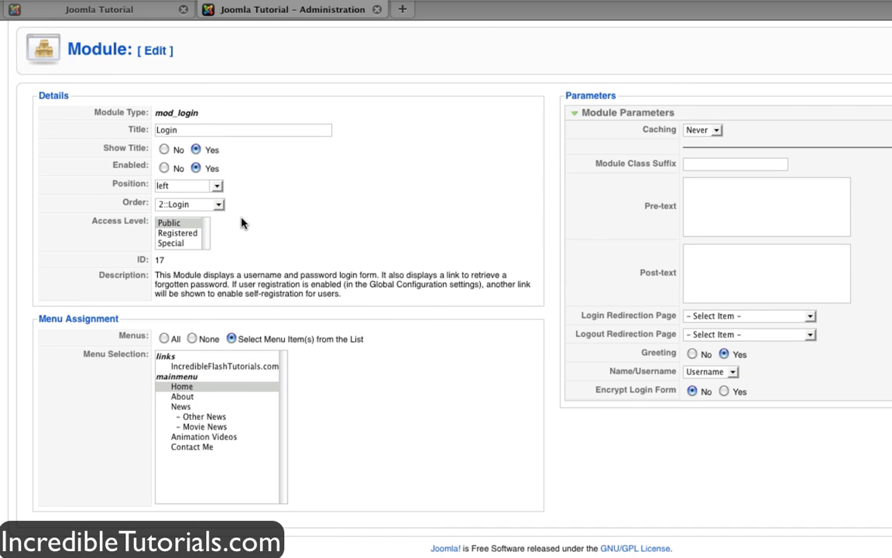
pyautogui.click(217, 185)
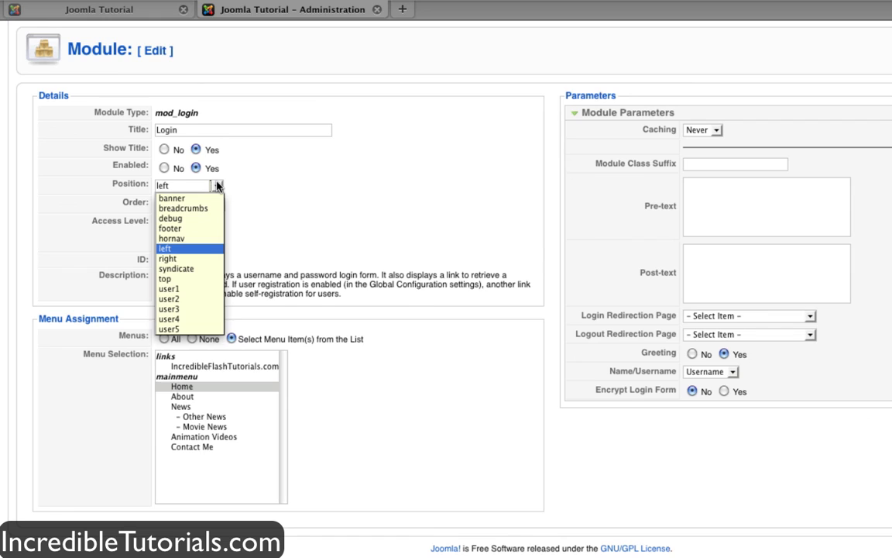
pyautogui.moveTo(340, 200)
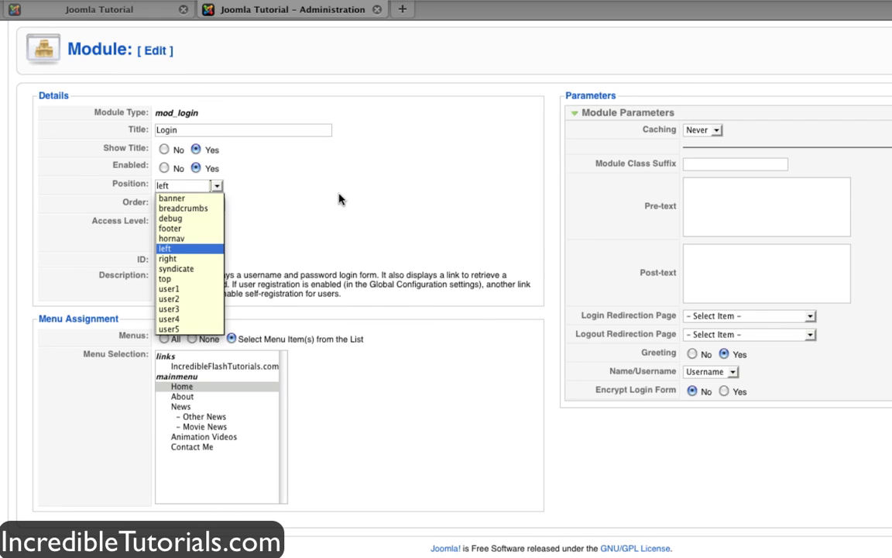
pyautogui.moveTo(193, 199)
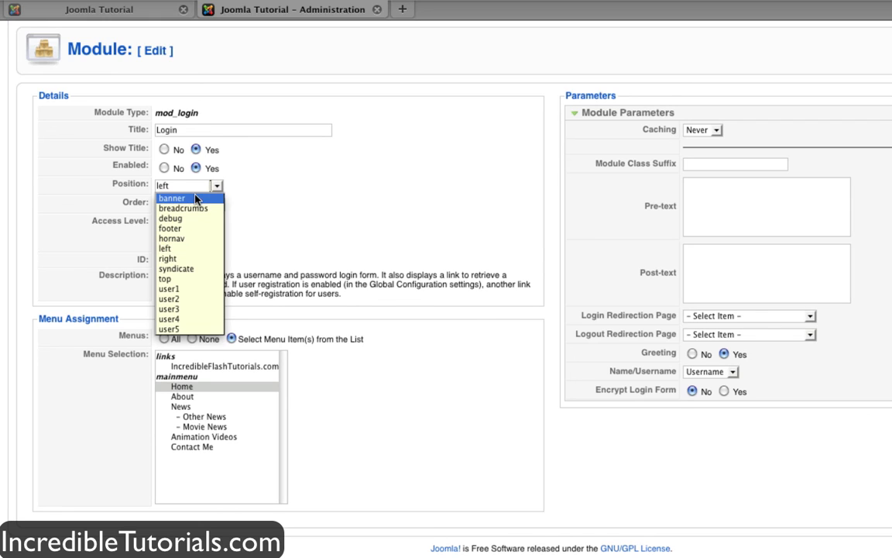
pyautogui.click(172, 198)
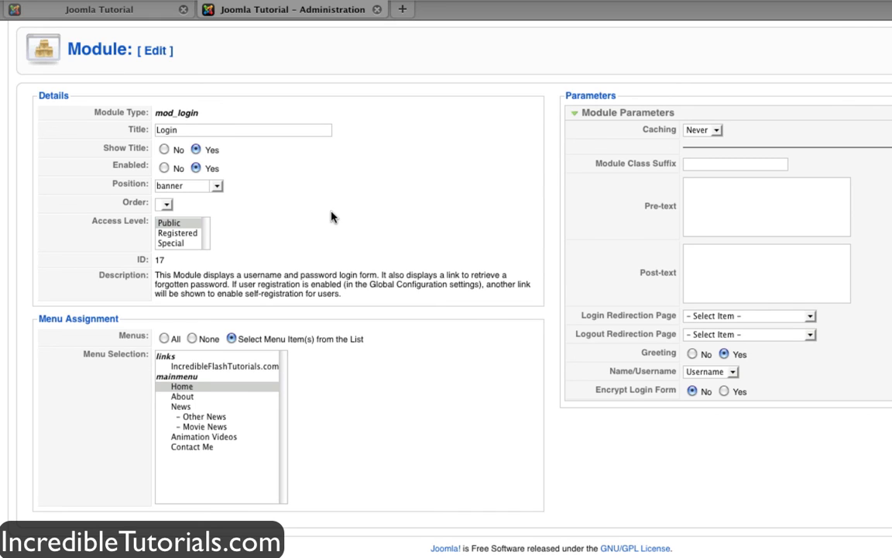
pyautogui.moveTo(336, 228)
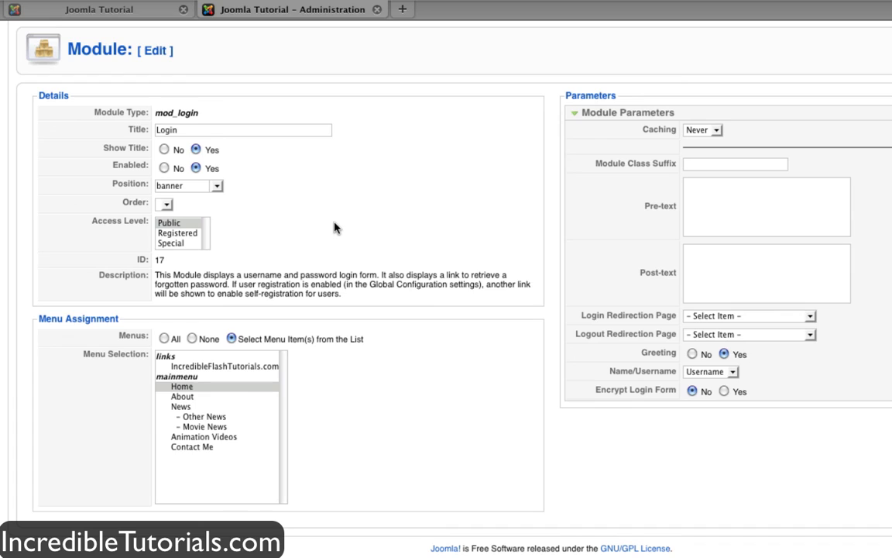